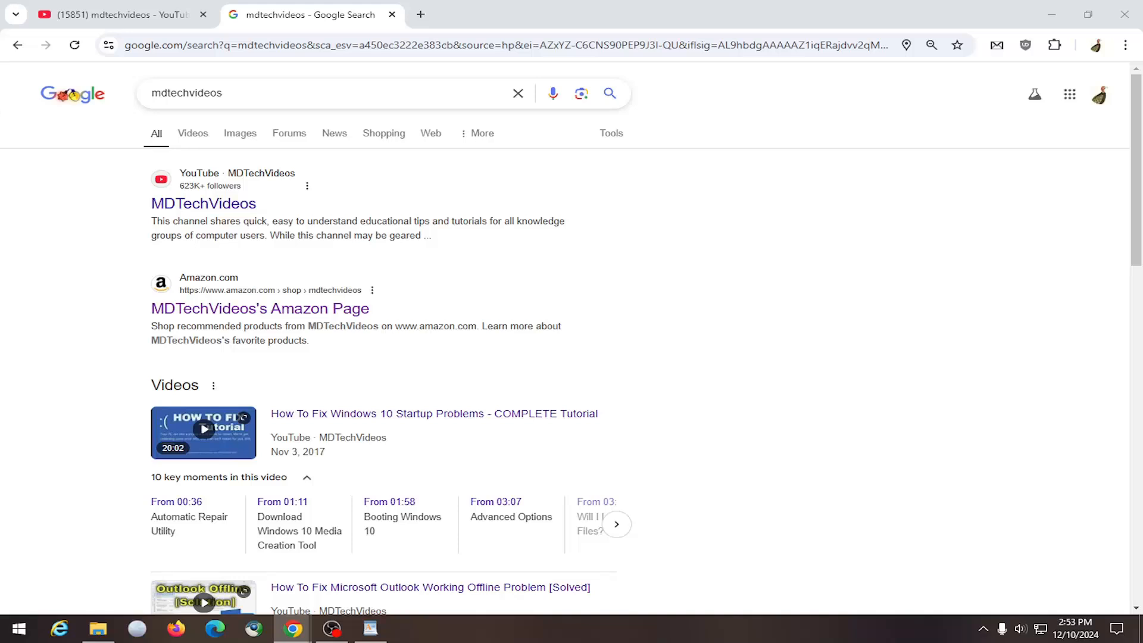
pyautogui.moveTo(203, 203)
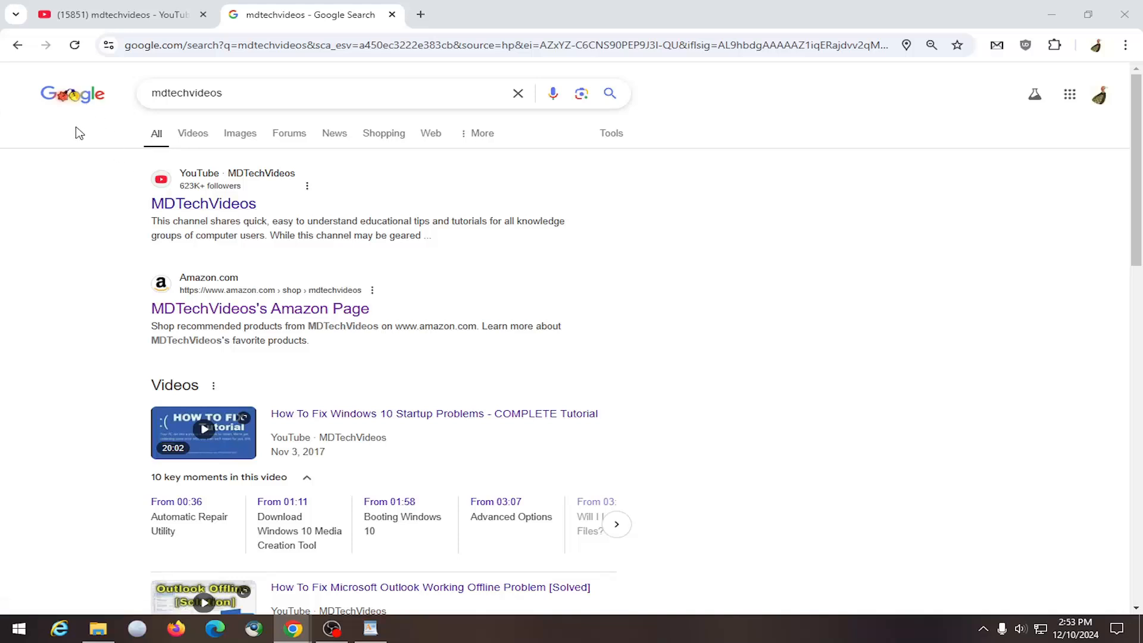
pyautogui.moveTo(182, 117)
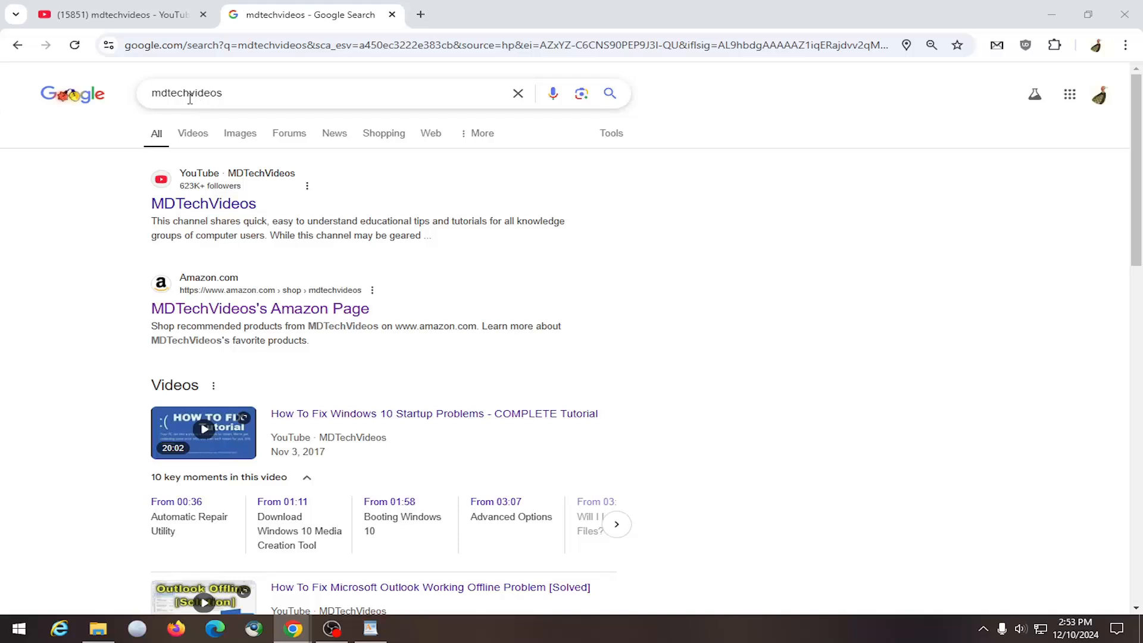
# - Switch mdtechvideos results to Videos and reach the Custom range option under Tools' Any time filter
pyautogui.click(192, 133)
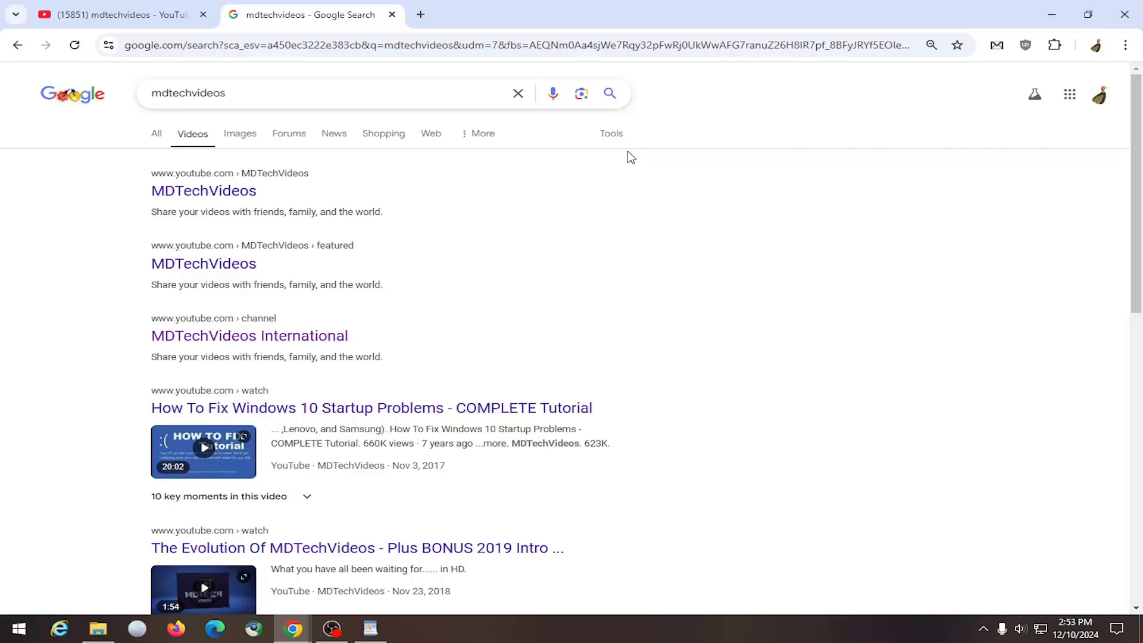
pyautogui.click(611, 133)
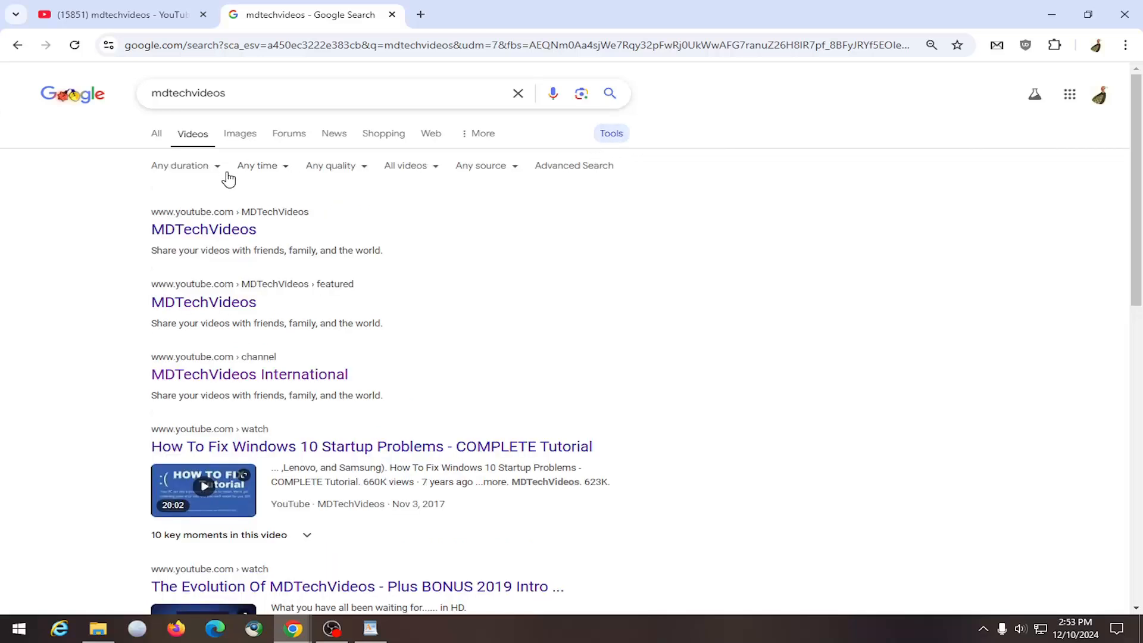
pyautogui.click(257, 166)
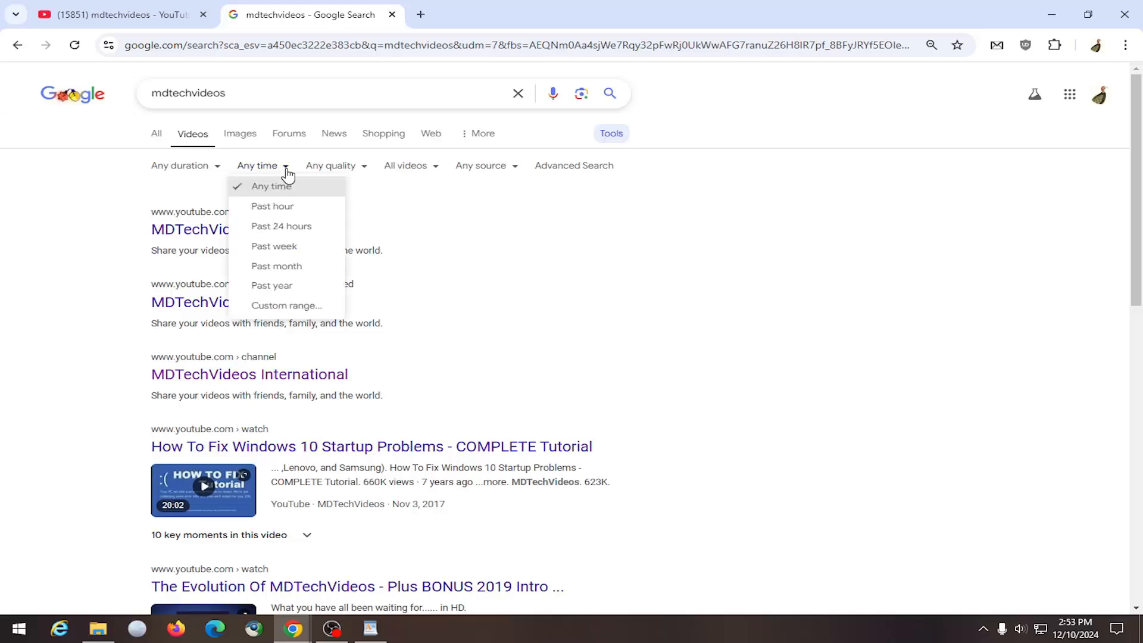
pyautogui.click(285, 305)
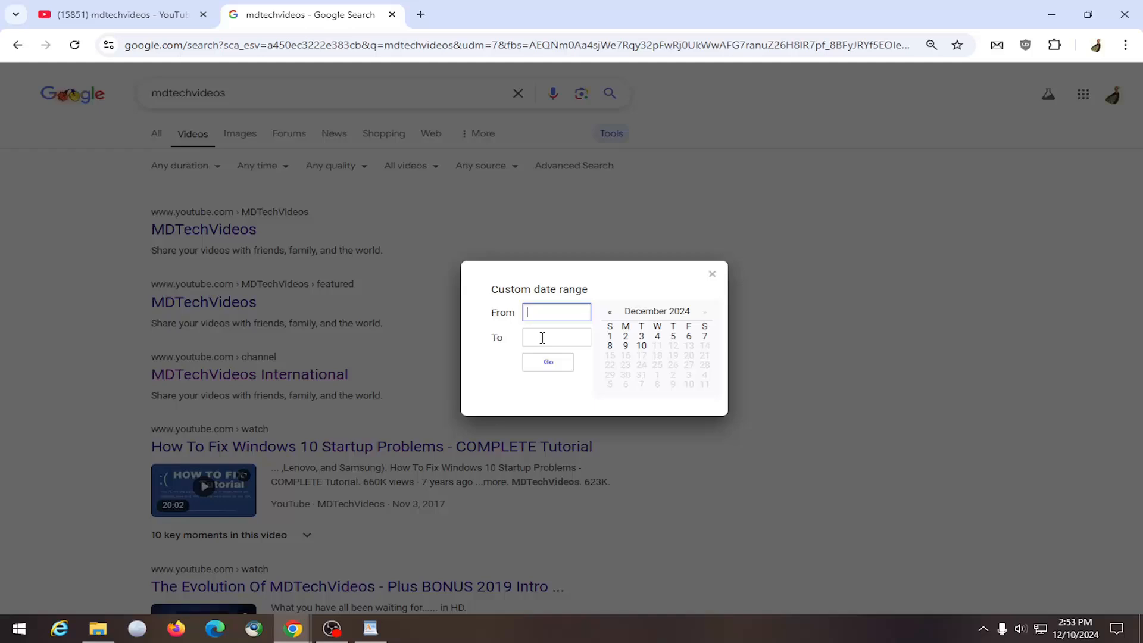
pyautogui.moveTo(539, 303)
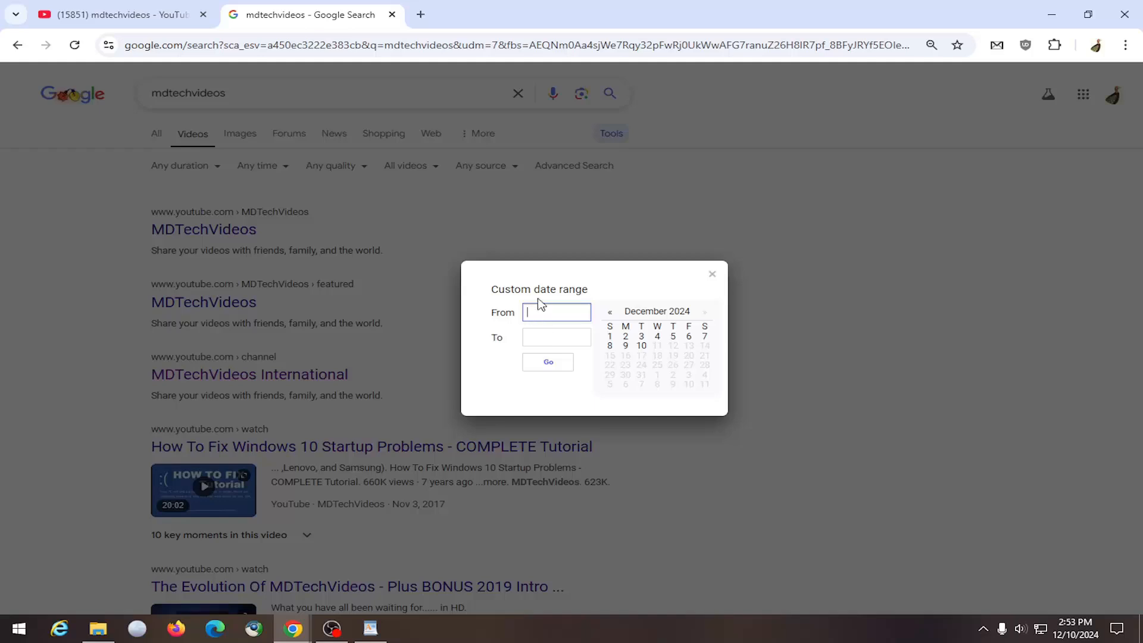
# - Limit the video results to From 1/1/23 To 1/5/23 and apply the range
pyautogui.write('1/1/23')
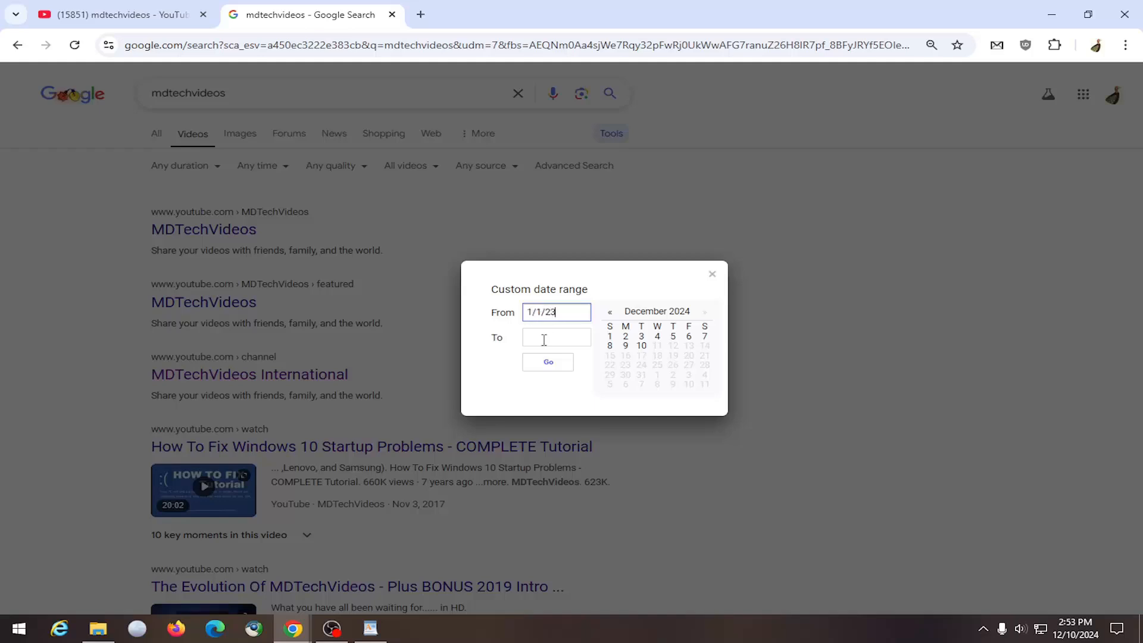
pyautogui.write('1/5/23')
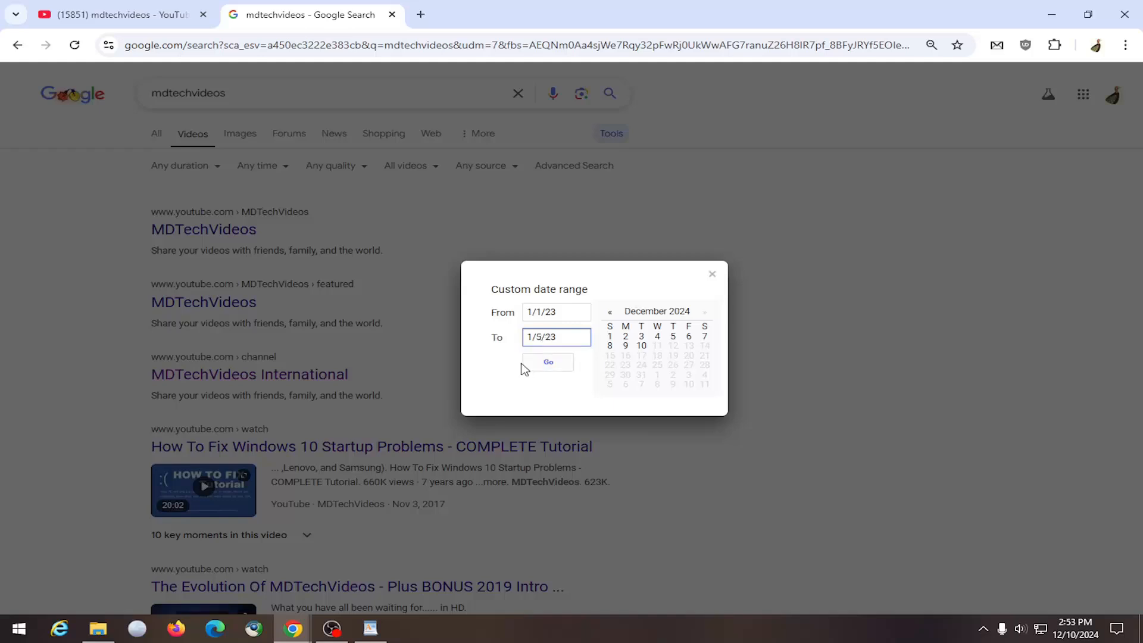
pyautogui.click(548, 362)
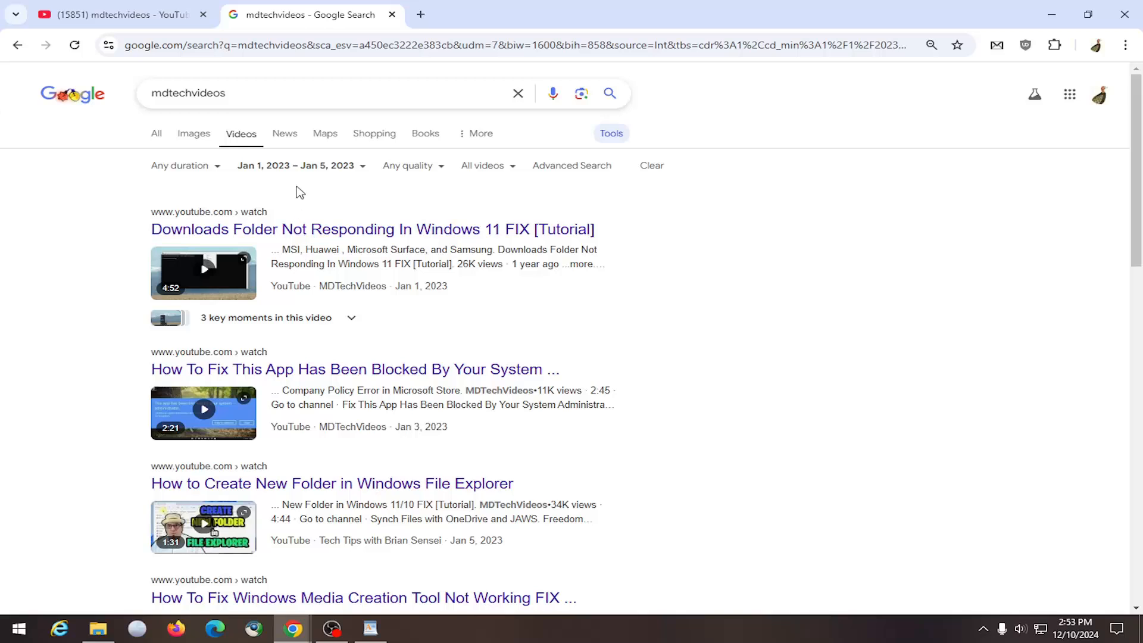
pyautogui.click(298, 166)
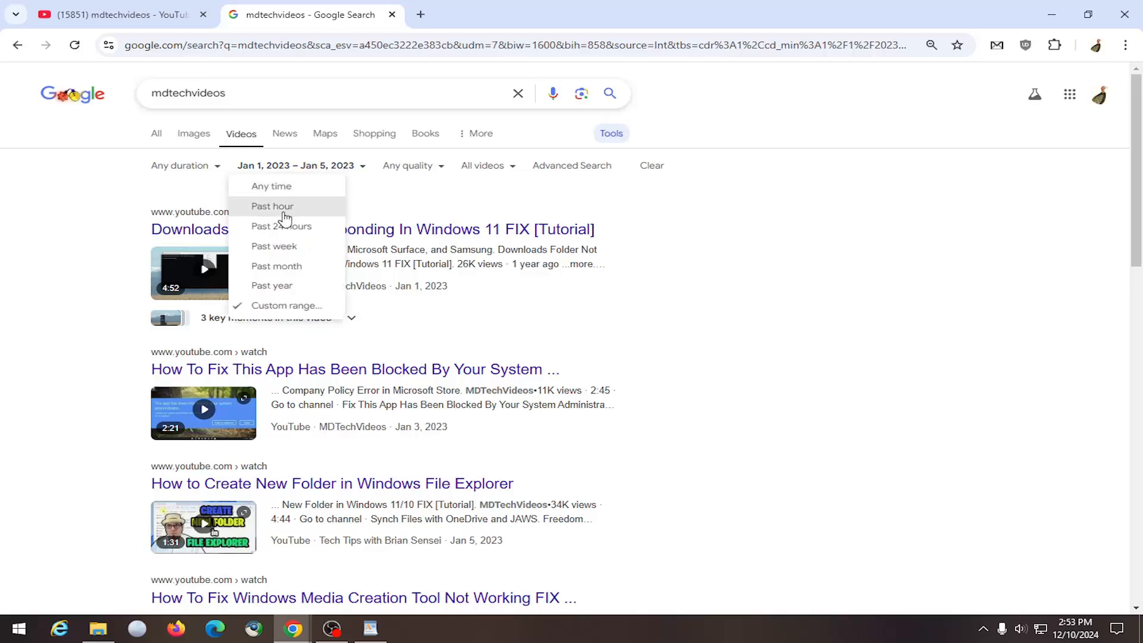
pyautogui.moveTo(281, 227)
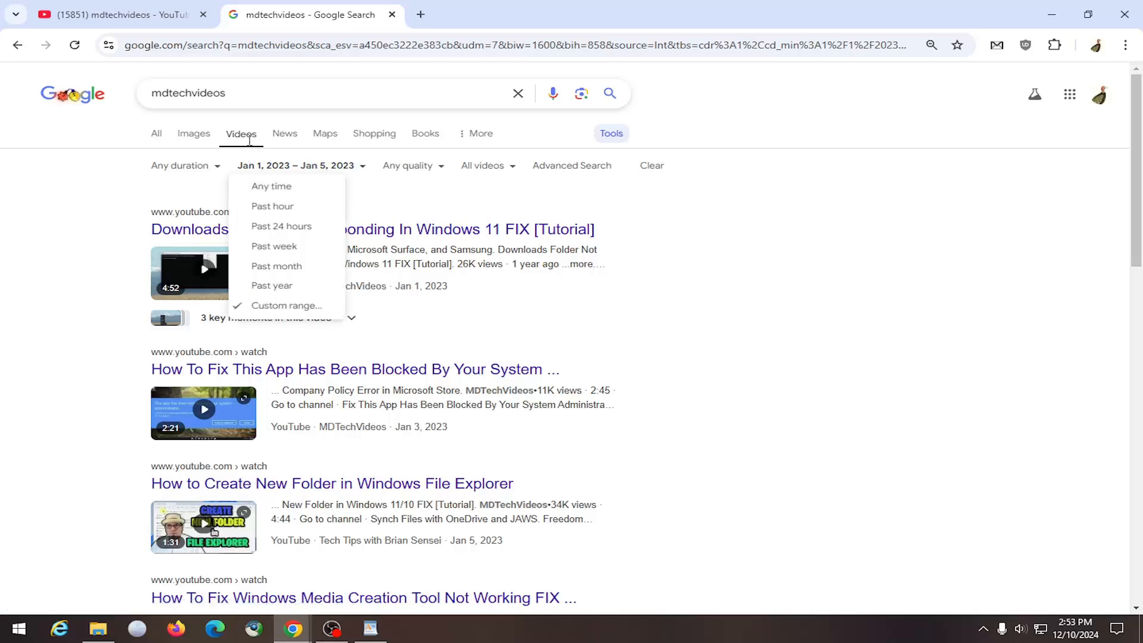
pyautogui.click(158, 217)
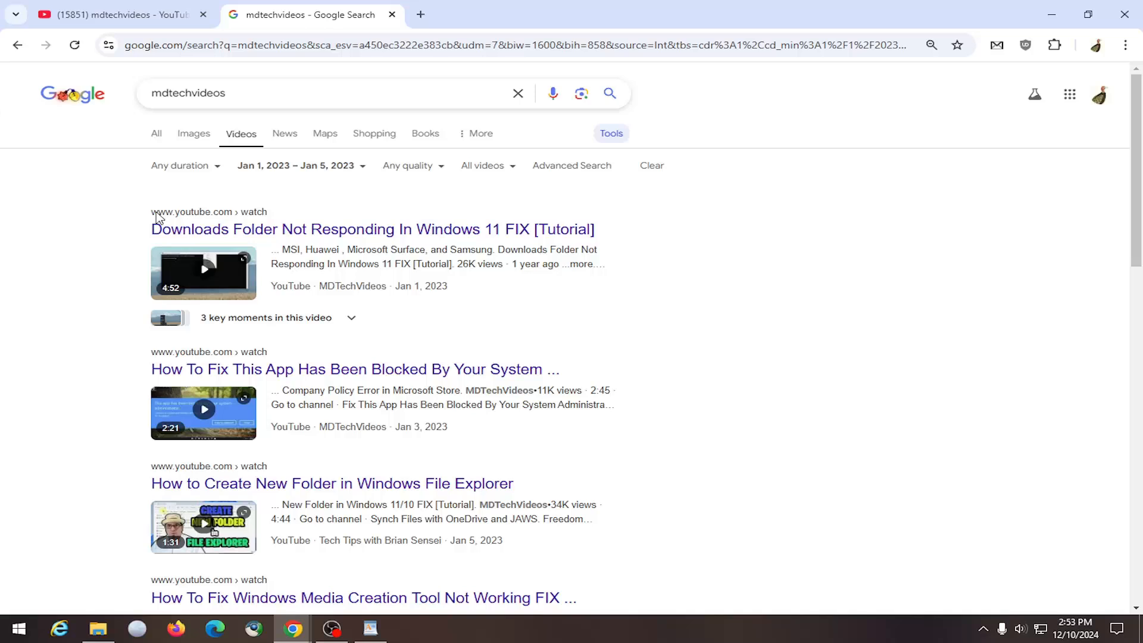
pyautogui.moveTo(276, 150)
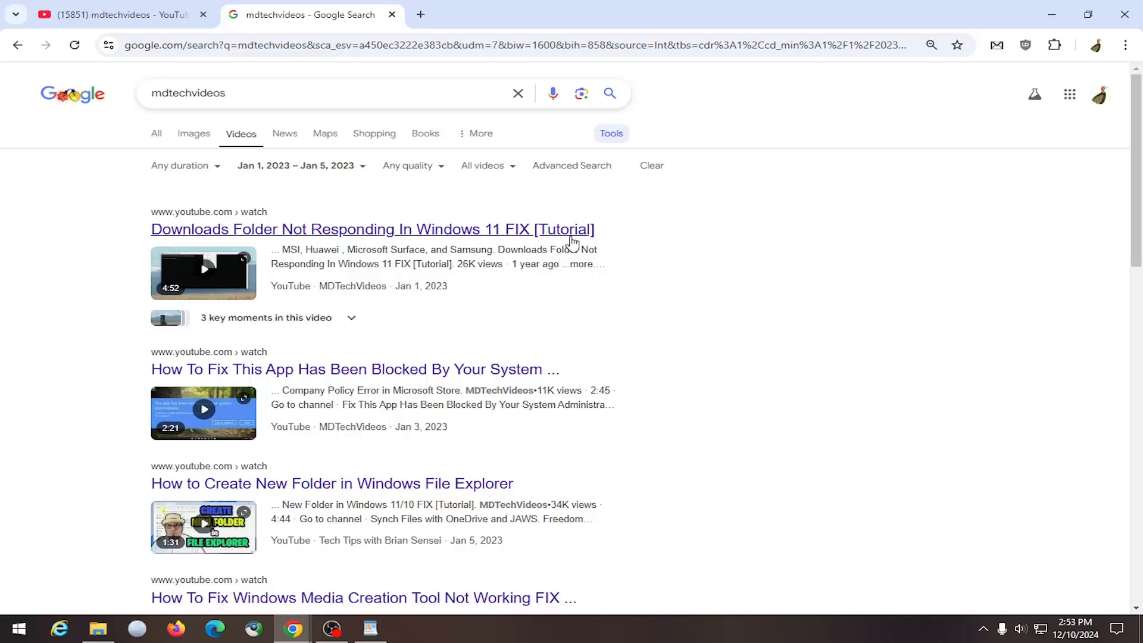
pyautogui.moveTo(572, 244)
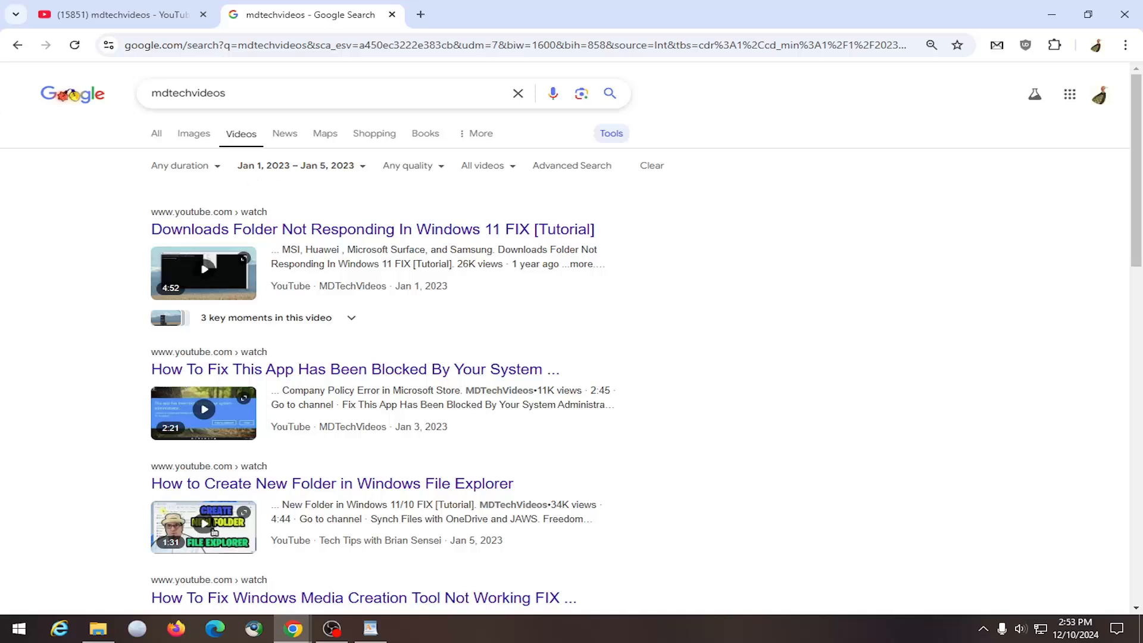